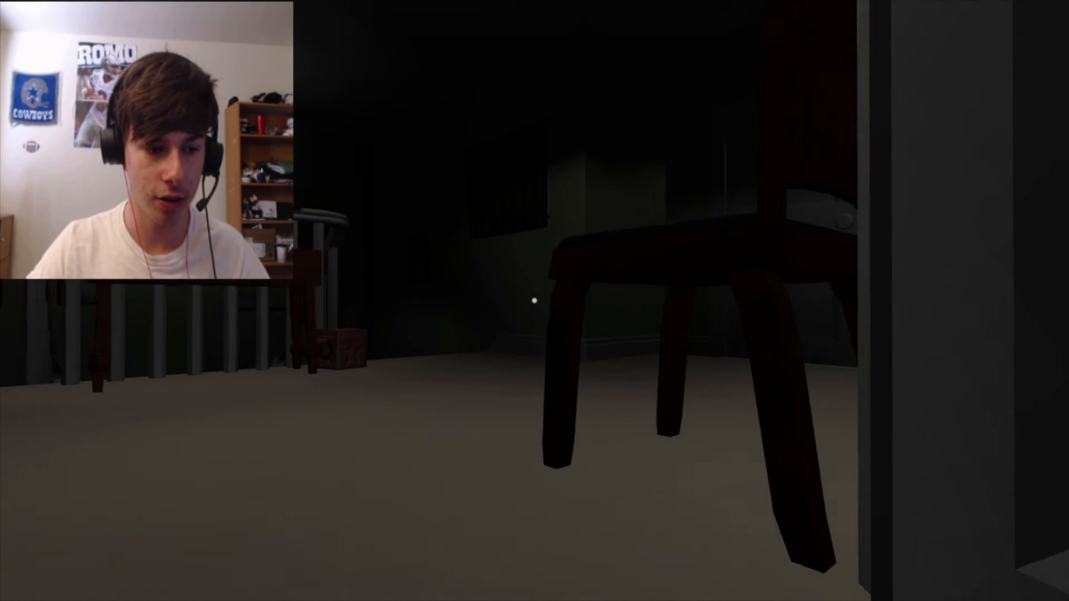
mouse_move(534, 301)
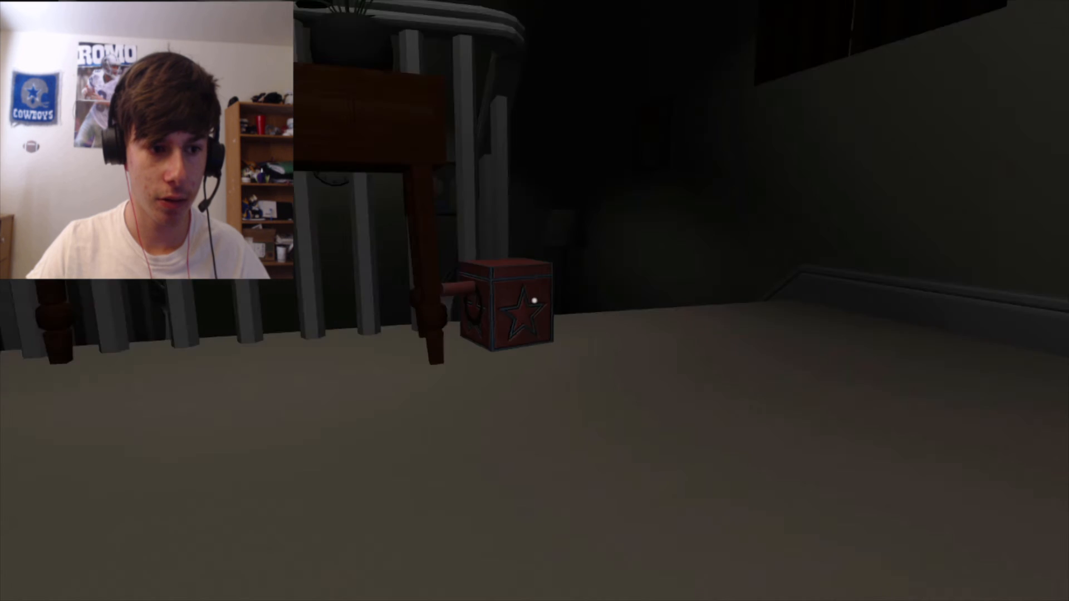